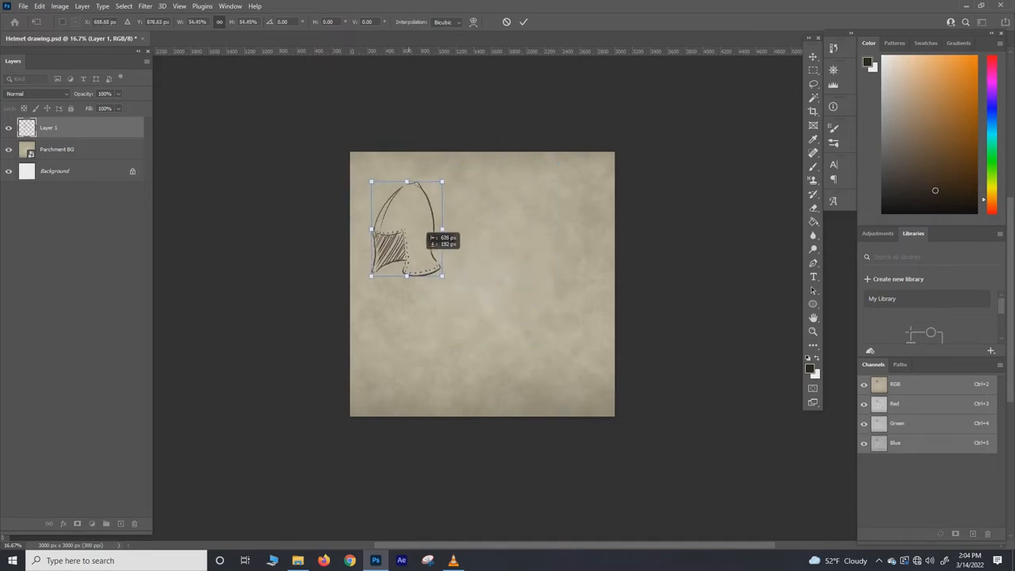
# Resize the first helmet sketch with Free Transform before duplicating it.
pyautogui.moveTo(404, 230); pyautogui.dragTo(506, 230)
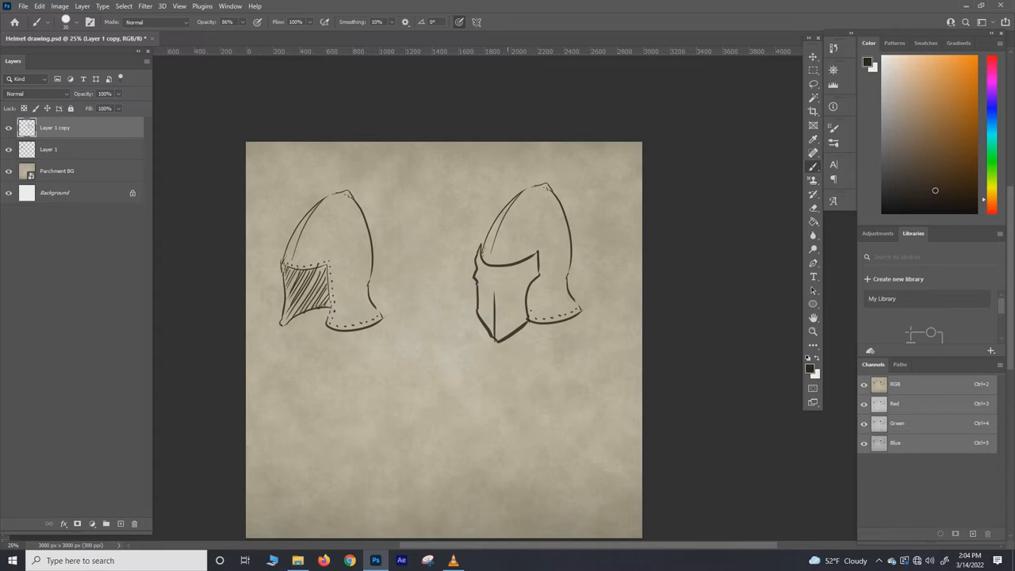
# Brush the closed visor and its detail onto the second helmet copy.
pyautogui.moveTo(475, 273); pyautogui.dragTo(524, 277)
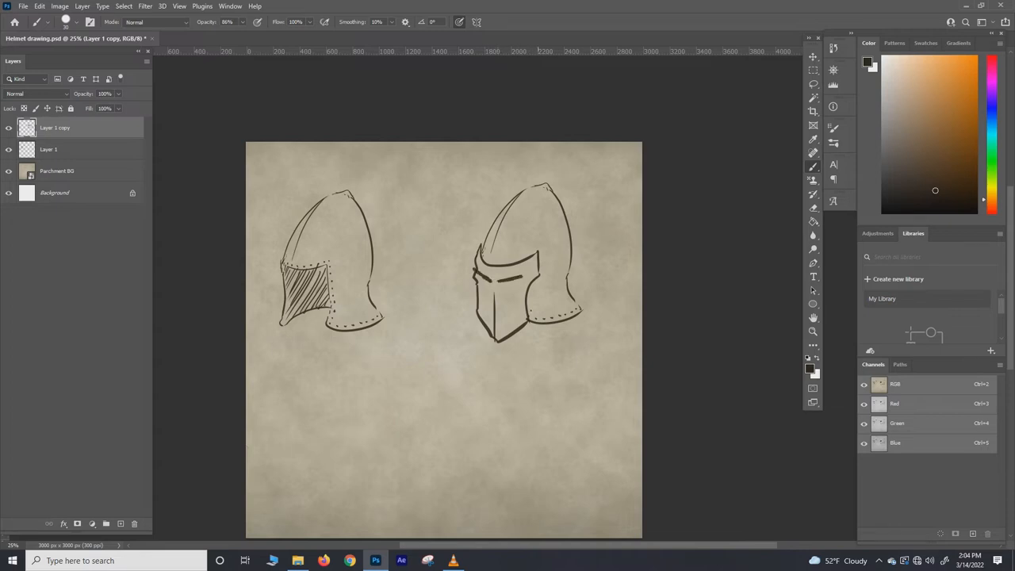
pyautogui.click(151, 22)
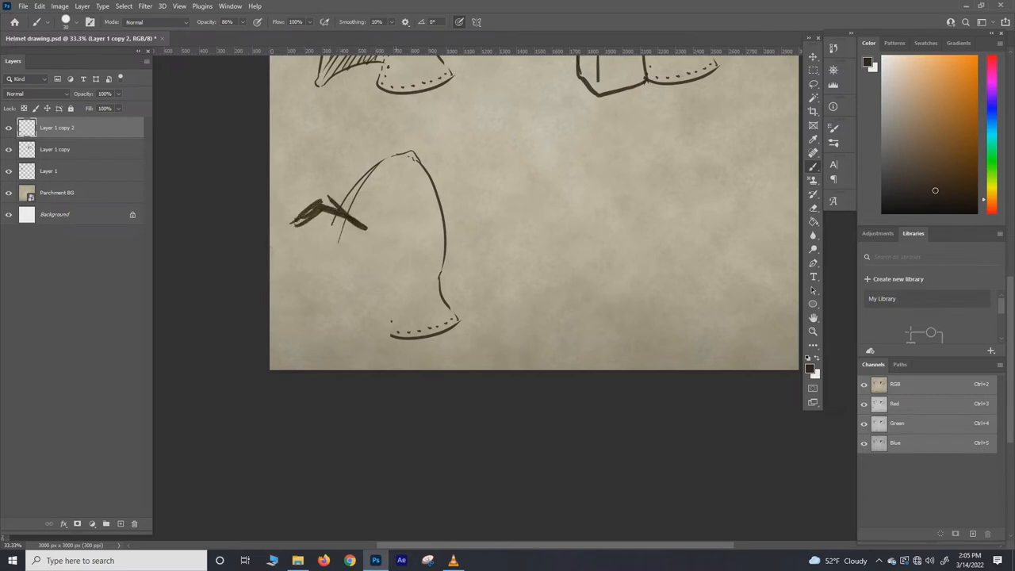
# Sketch the raised visor and hinge on the lower-left helmet, then pick red for the swing arrow.
pyautogui.moveTo(317, 206); pyautogui.dragTo(412, 254)
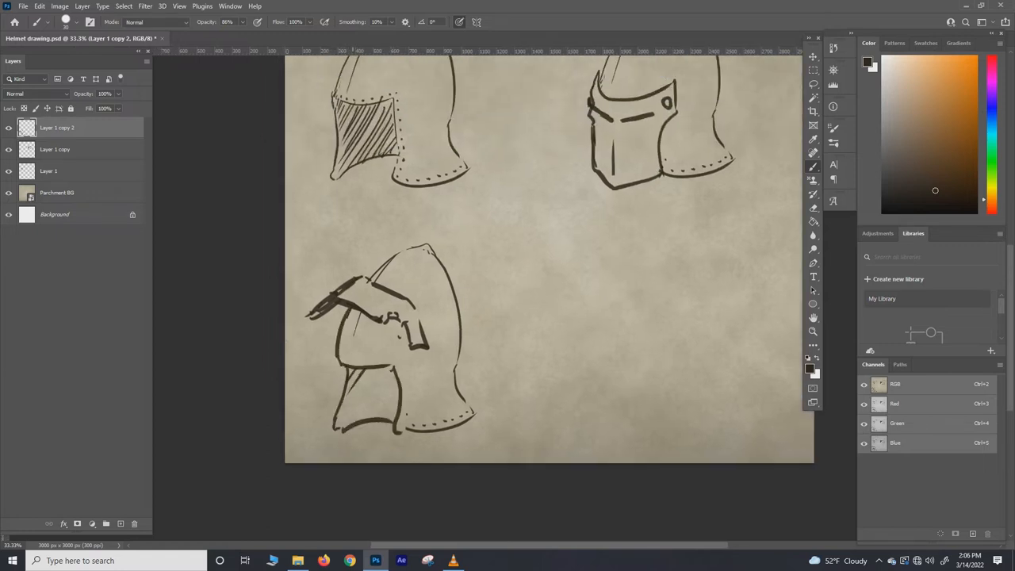
pyautogui.moveTo(341, 373); pyautogui.dragTo(396, 420)
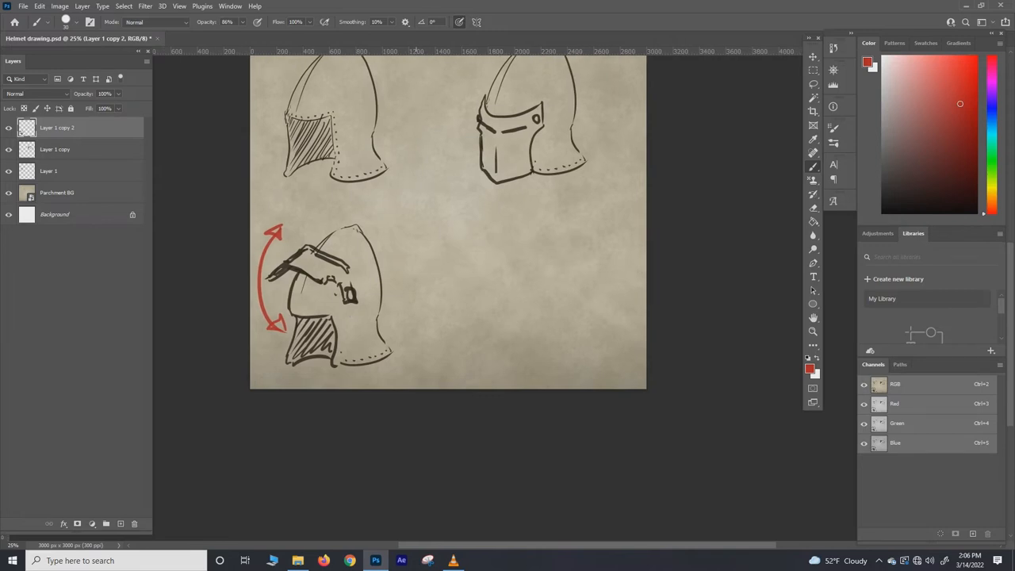
pyautogui.click(47, 172)
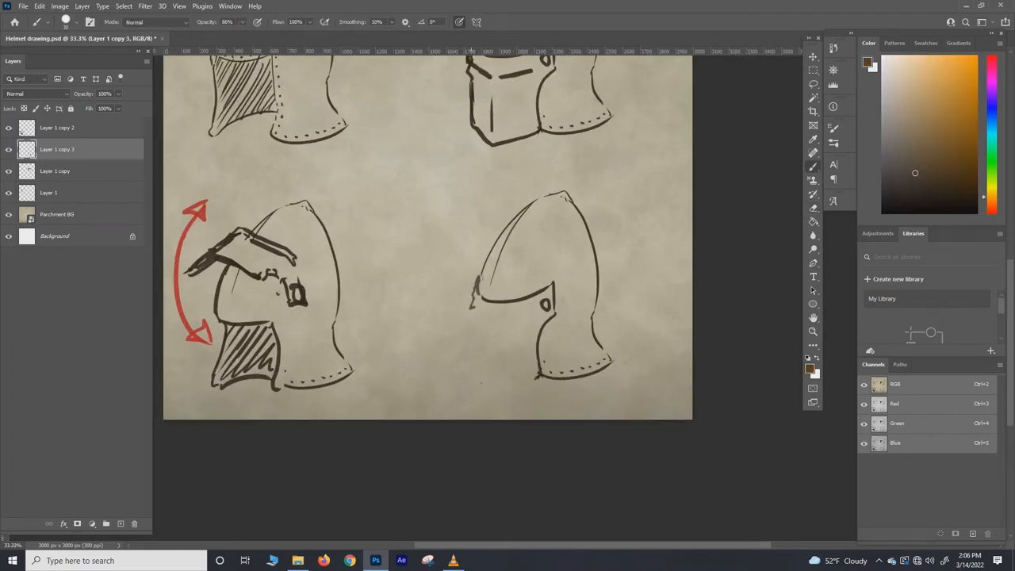
# Draw the pointed pig-face visor on the lower-right helmet and redraw Layer 1's jagged visor.
pyautogui.scroll(-3)
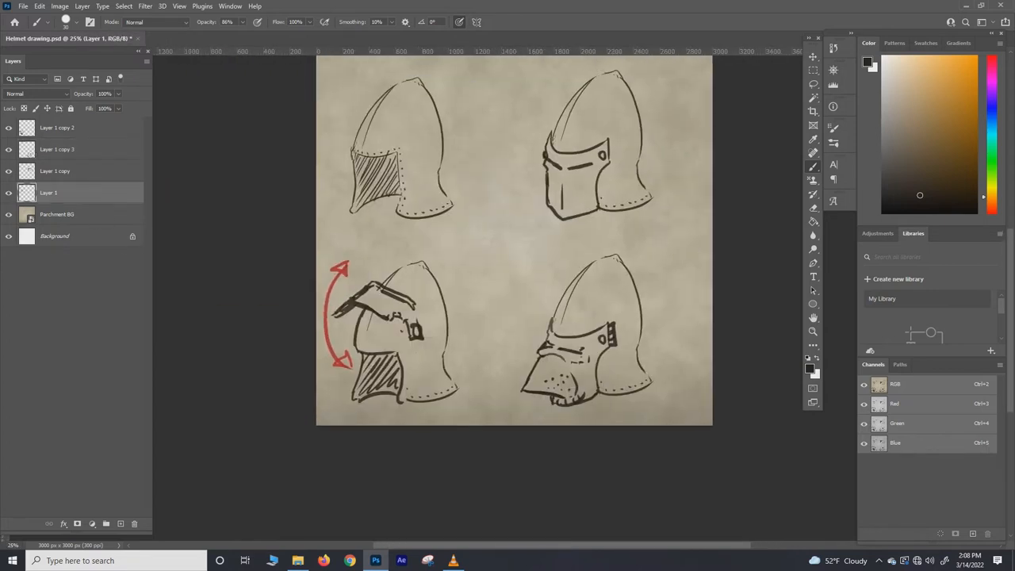
pyautogui.click(55, 171)
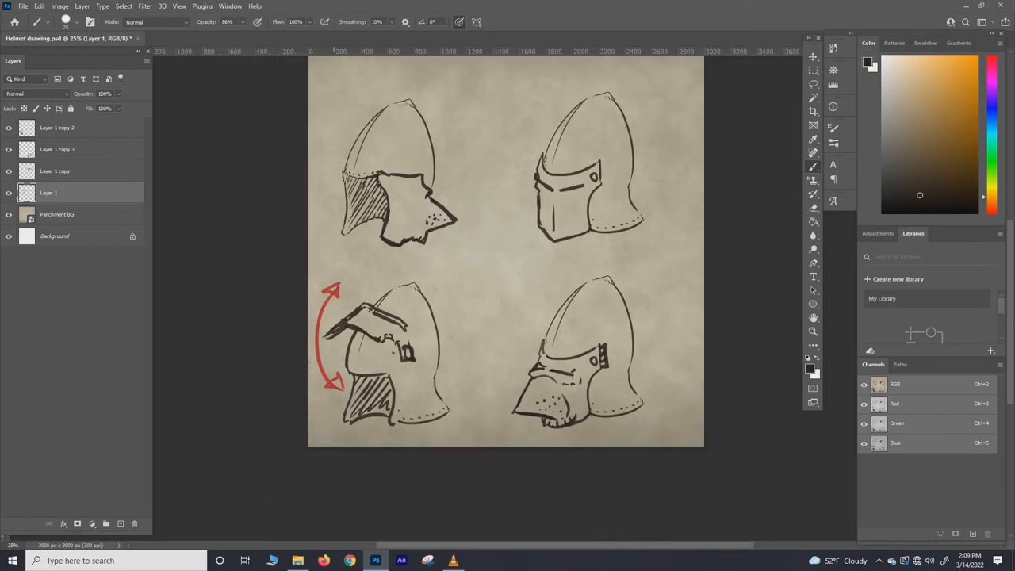
# Hide the helmet sketch layers so only the parchment shows.
pyautogui.click(961, 106)
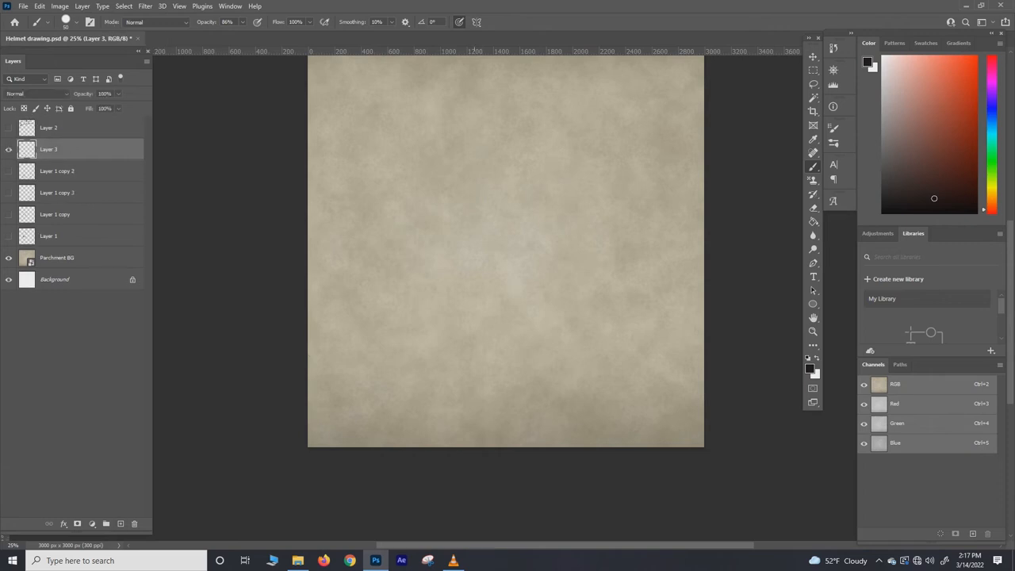
# Sketch the large bascinet outline with face profile and mail aventail, then fit the canvas in view.
pyautogui.moveTo(405, 162); pyautogui.dragTo(415, 399)
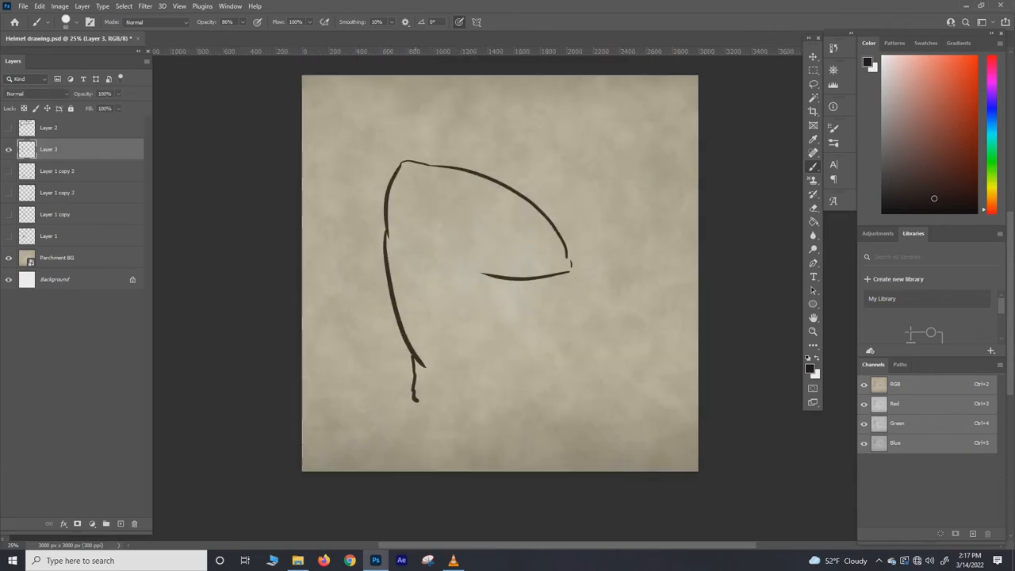
pyautogui.moveTo(412, 404); pyautogui.dragTo(536, 389)
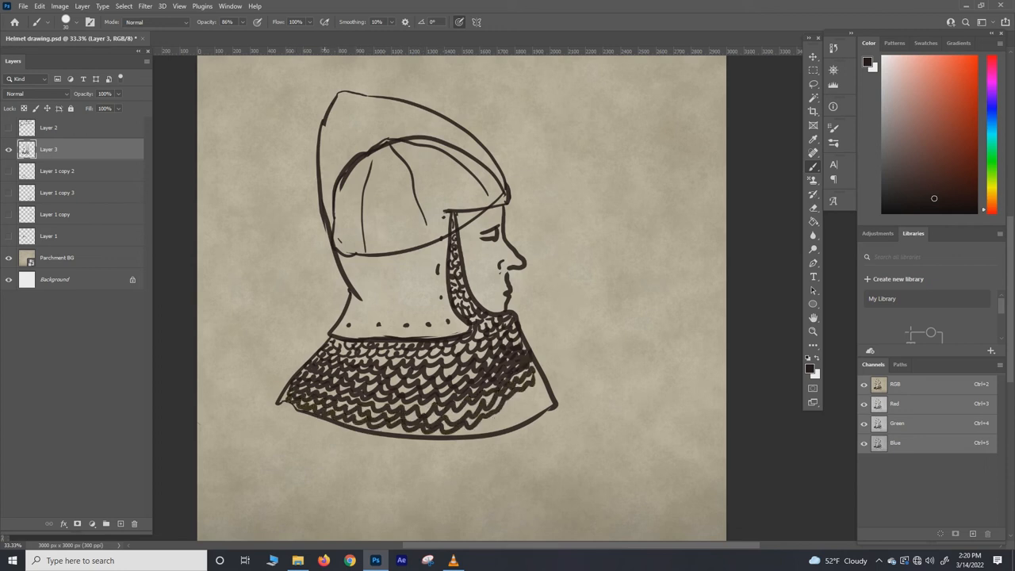
pyautogui.press('ctrl+minus')
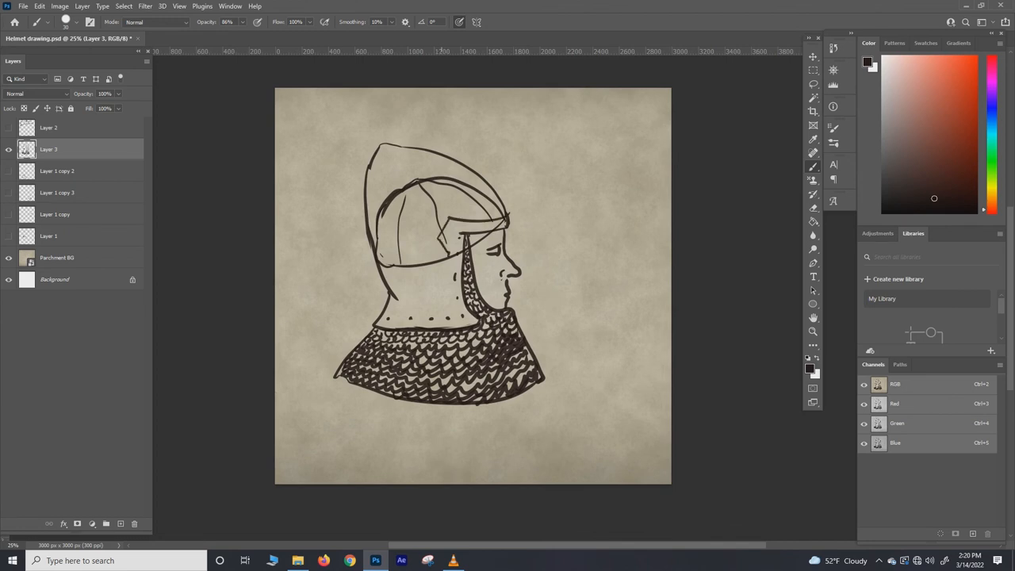
# Move the mail-clad helmet to the top right and reach the File menu after titling.
pyautogui.moveTo(510, 230); pyautogui.dragTo(562, 270)
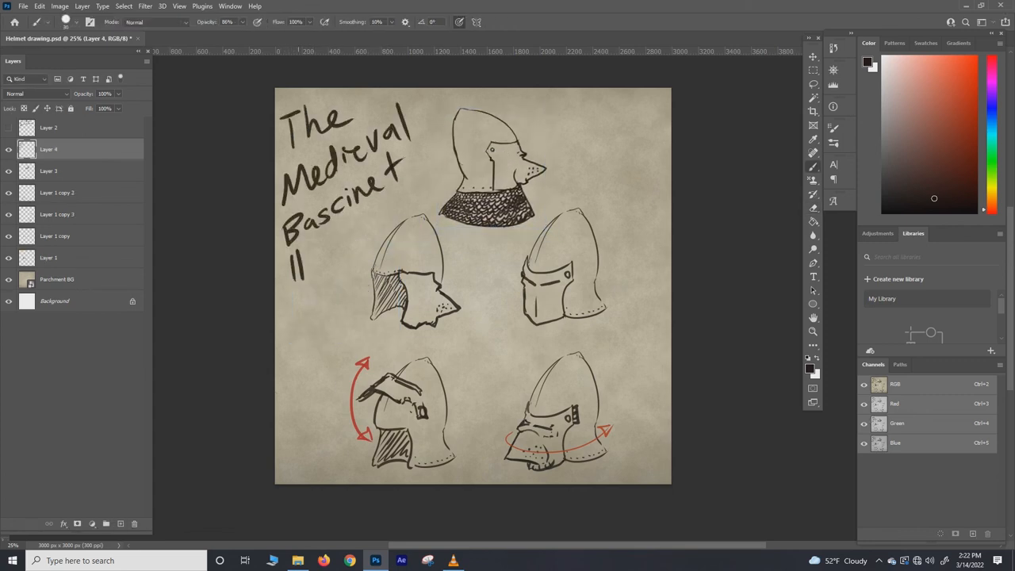
pyautogui.click(22, 7)
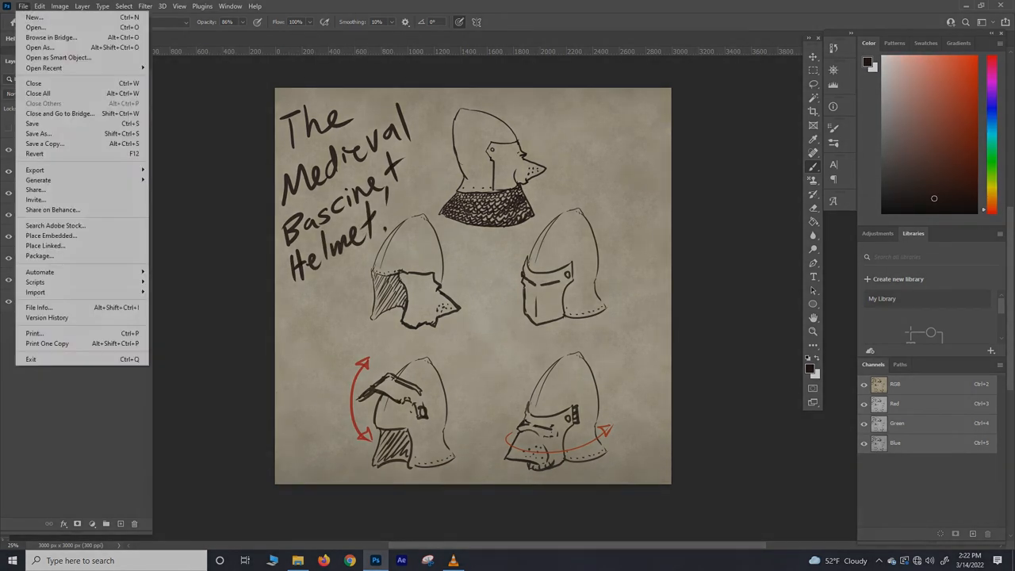